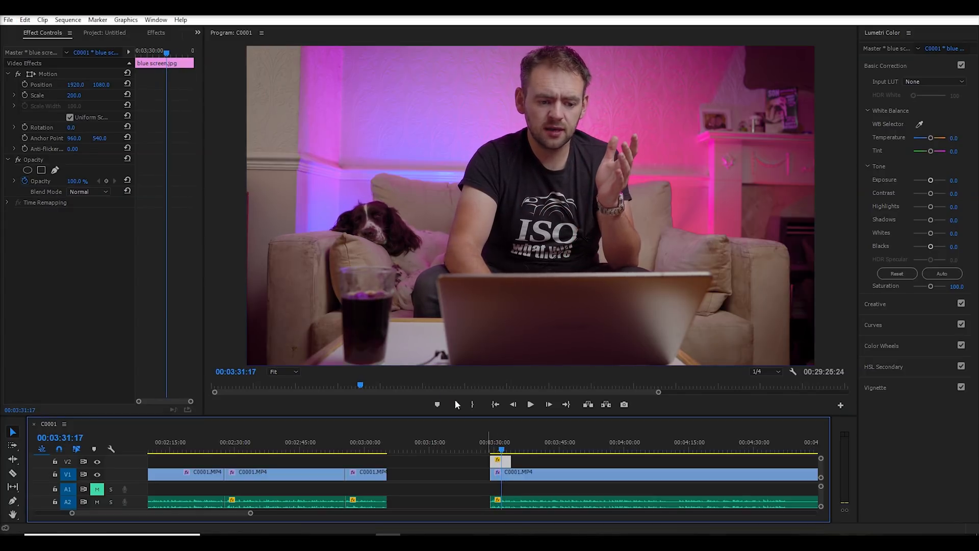
# - Create a legacy title with a small rectangle that has an Edge inner stroke and no fill
pyautogui.click(8, 19)
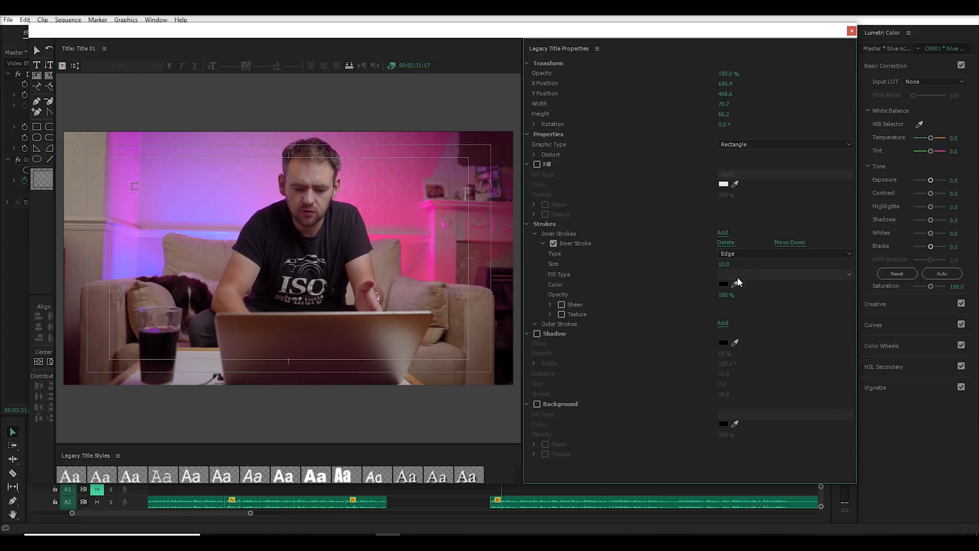
pyautogui.click(724, 282)
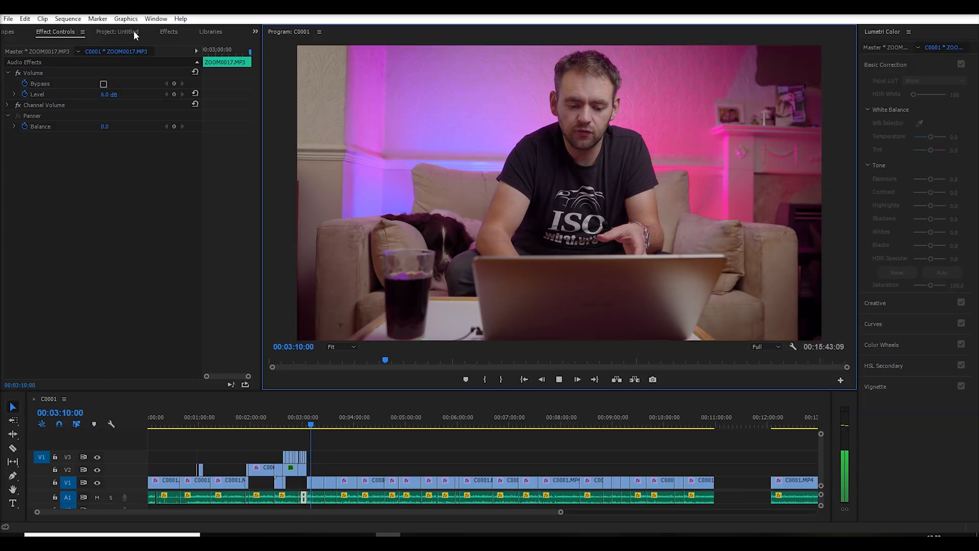
# - Place Title 02 on track V2 above the C0001 clips so its outlined square overlays the footage
pyautogui.click(117, 32)
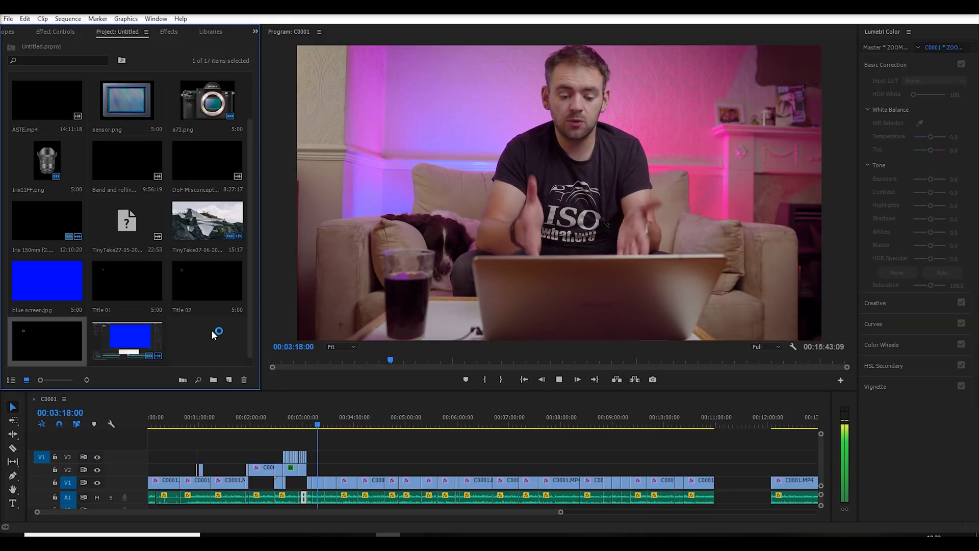
pyautogui.click(578, 379)
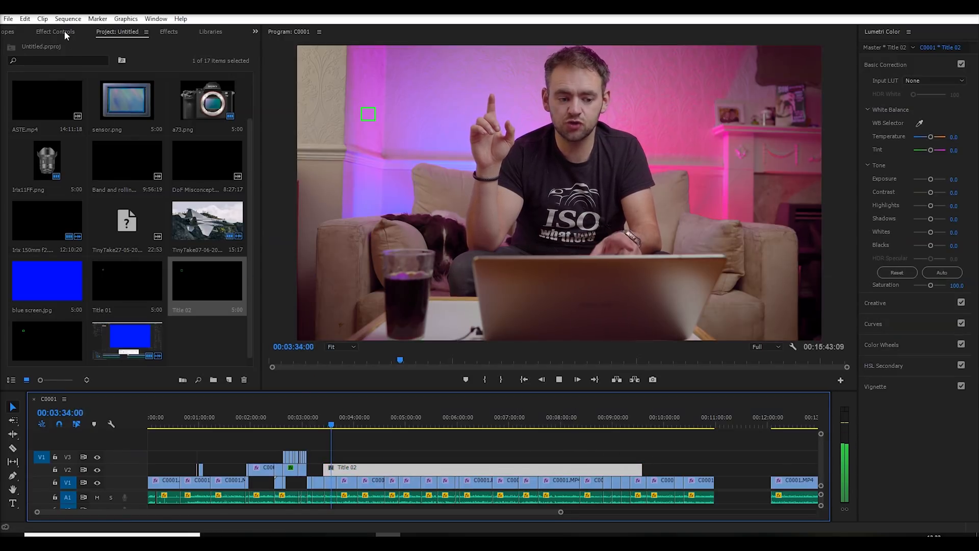
# - Show Title 02's Motion settings in Effect Controls with Position at 1920, 1080
pyautogui.click(55, 32)
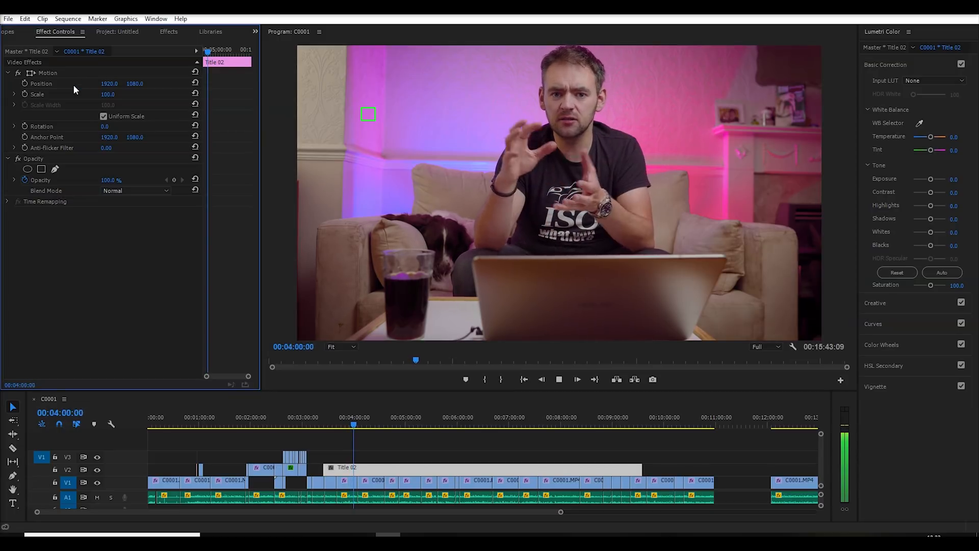
pyautogui.click(577, 380)
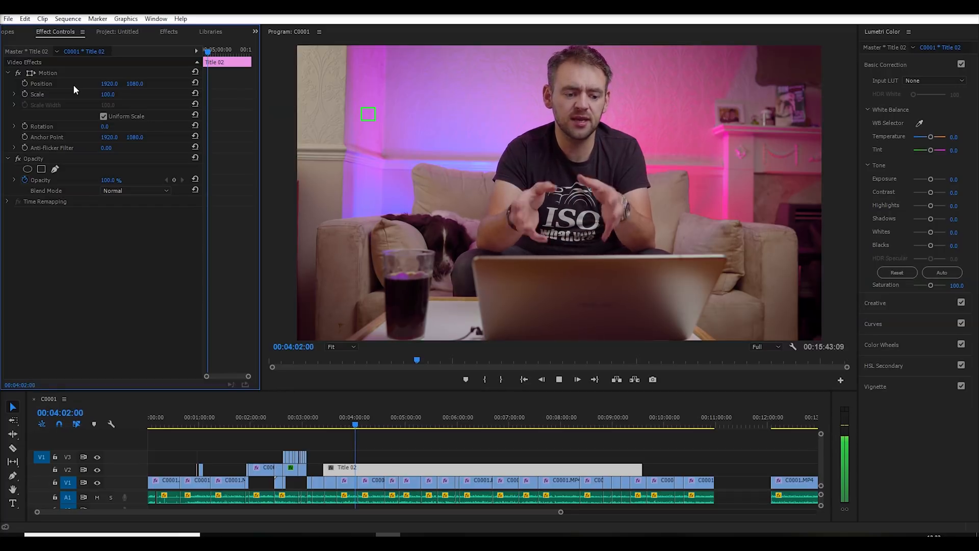
pyautogui.click(577, 379)
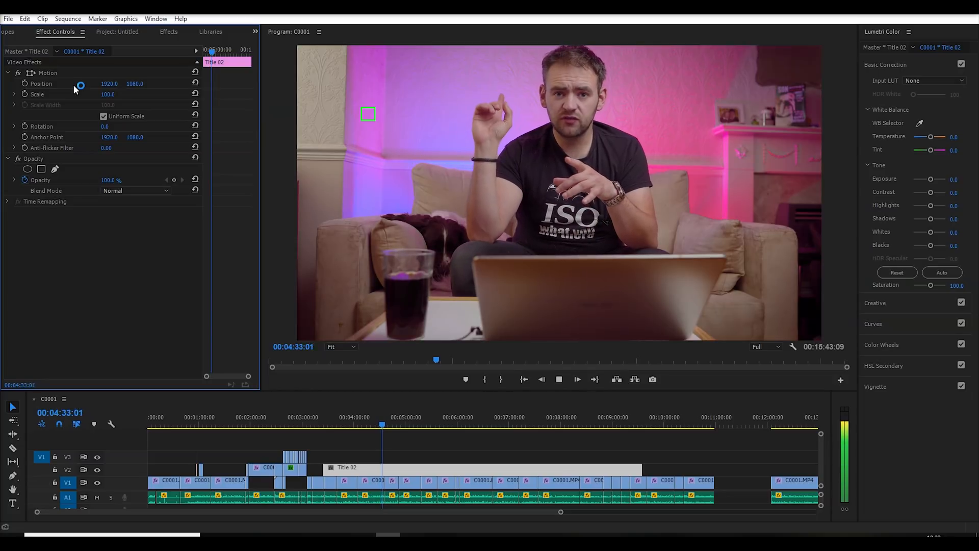
# - Keyframe Title 02's Position from its start value to 2444, 826 further along the clip
pyautogui.click(576, 380)
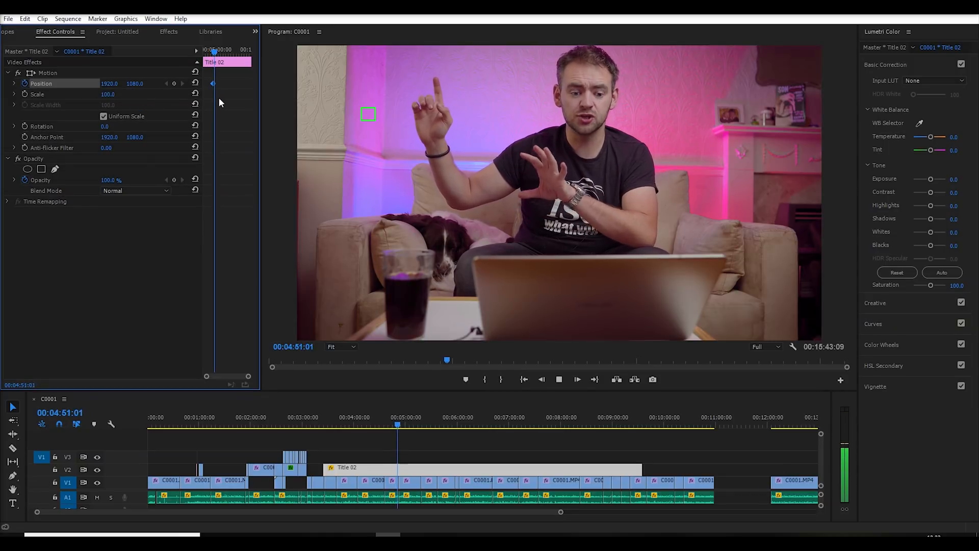
pyautogui.click(558, 379)
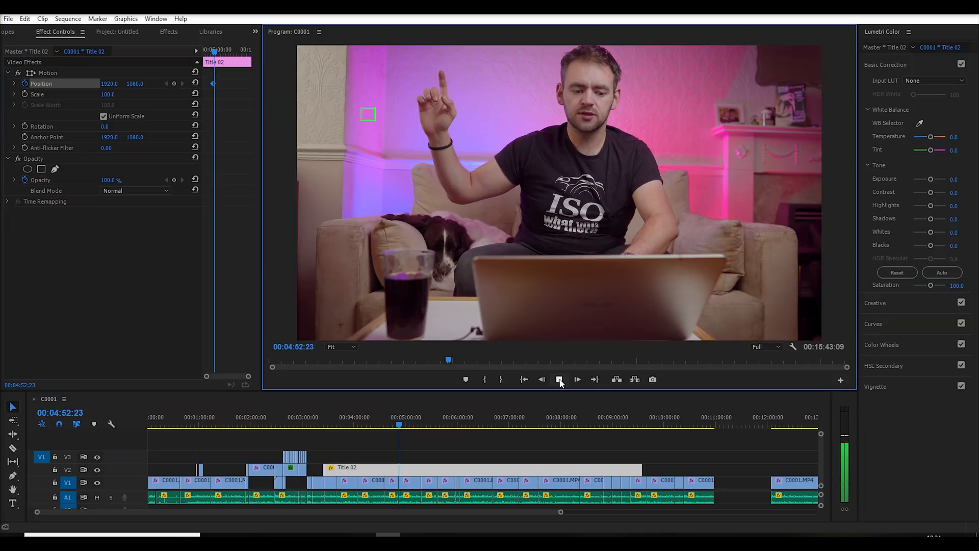
pyautogui.click(578, 380)
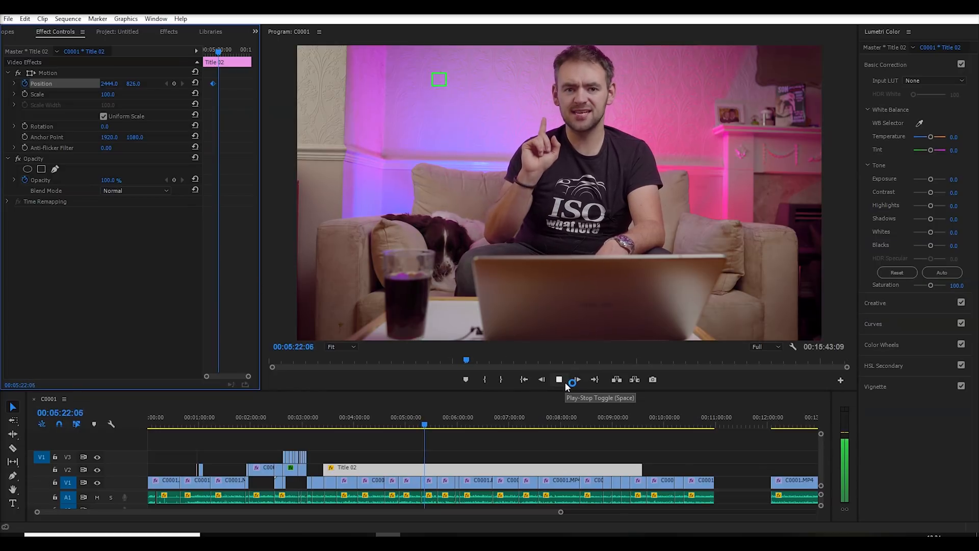
# - Add a Position keyframe at 3180, 1204 so the square lands on the fingertip, and review playback
pyautogui.click(571, 379)
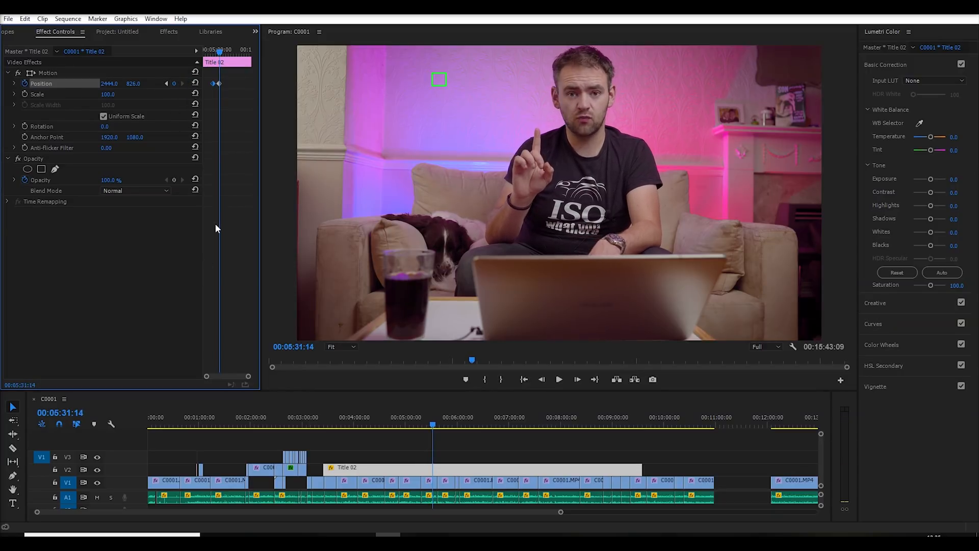
pyautogui.click(558, 380)
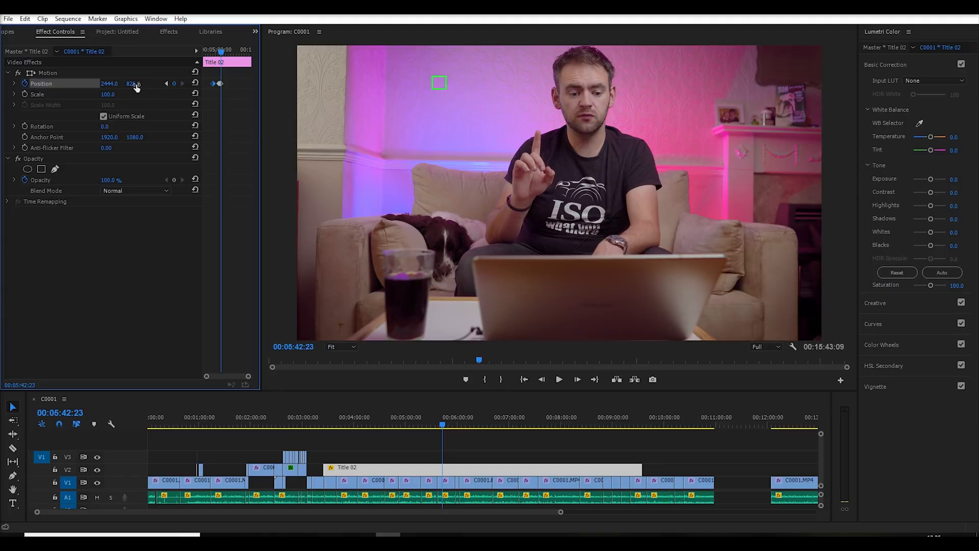
pyautogui.moveTo(112, 82); pyautogui.dragTo(136, 83)
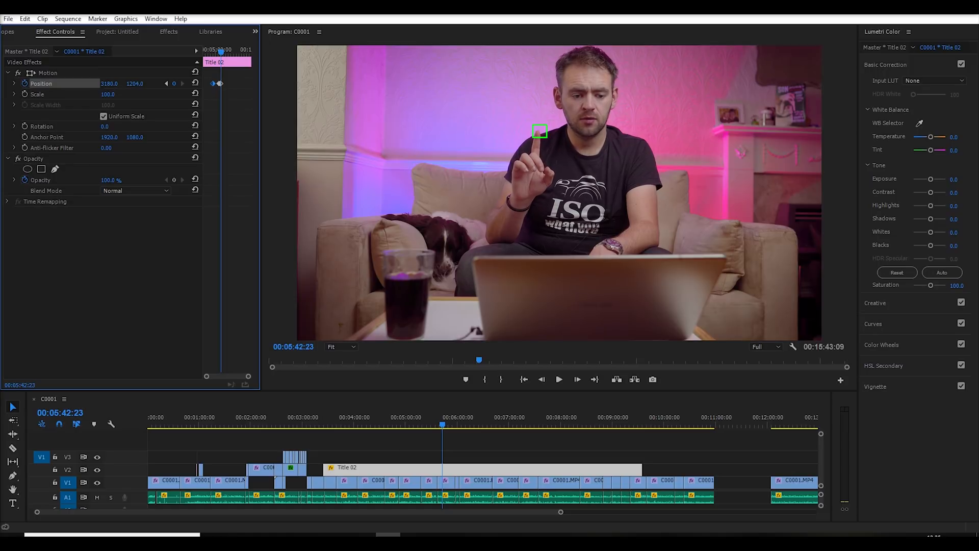
pyautogui.click(558, 380)
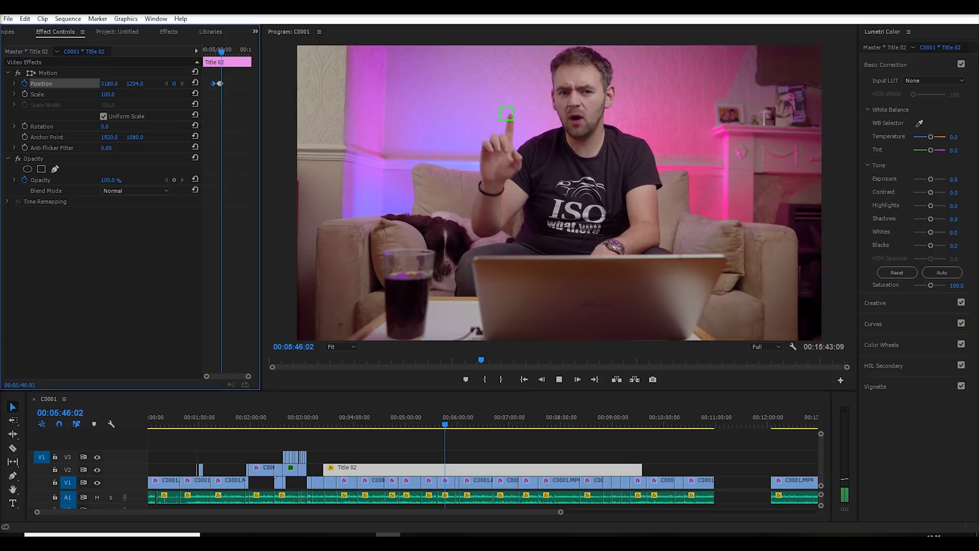
pyautogui.click(577, 380)
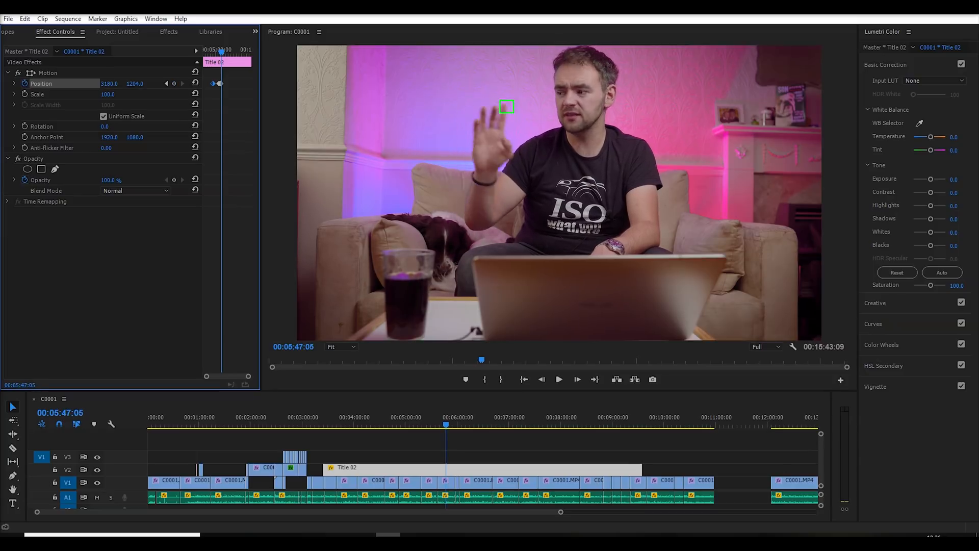
pyautogui.click(557, 380)
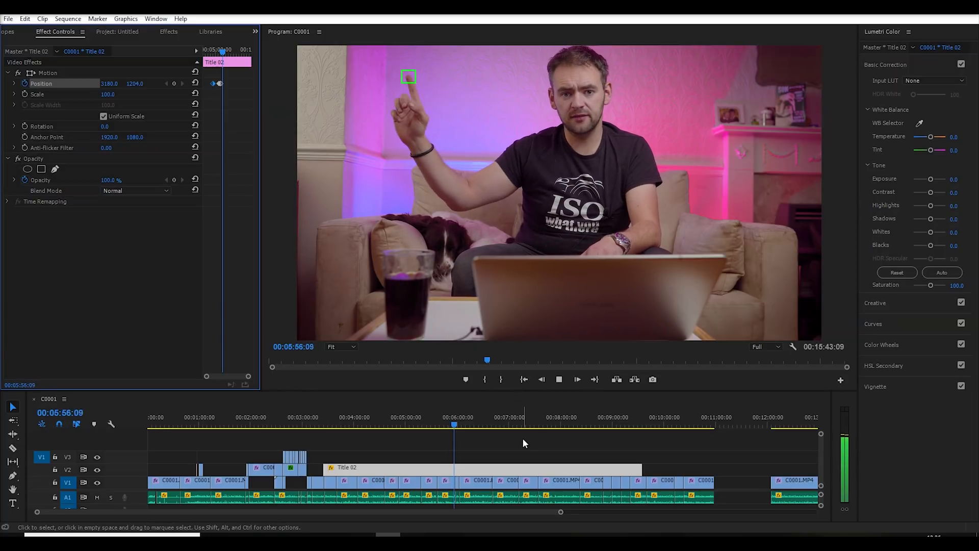
# - Move to the camer1.png clip on V3 and view its Effect Controls at double scale
pyautogui.click(577, 379)
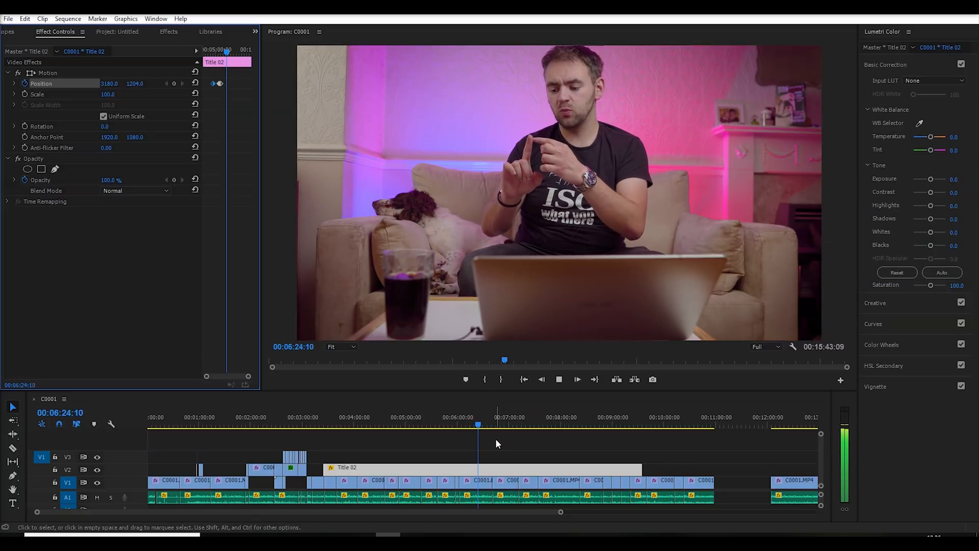
pyautogui.click(577, 380)
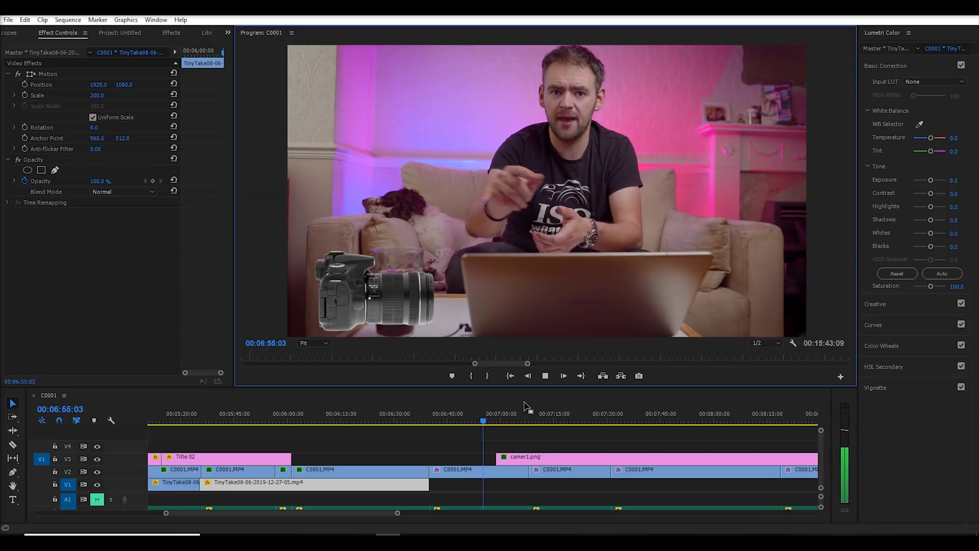
# - Create Legacy Titles 03/04 for the light lines and add tracks V4 and V5 above camer1.png
pyautogui.click(563, 376)
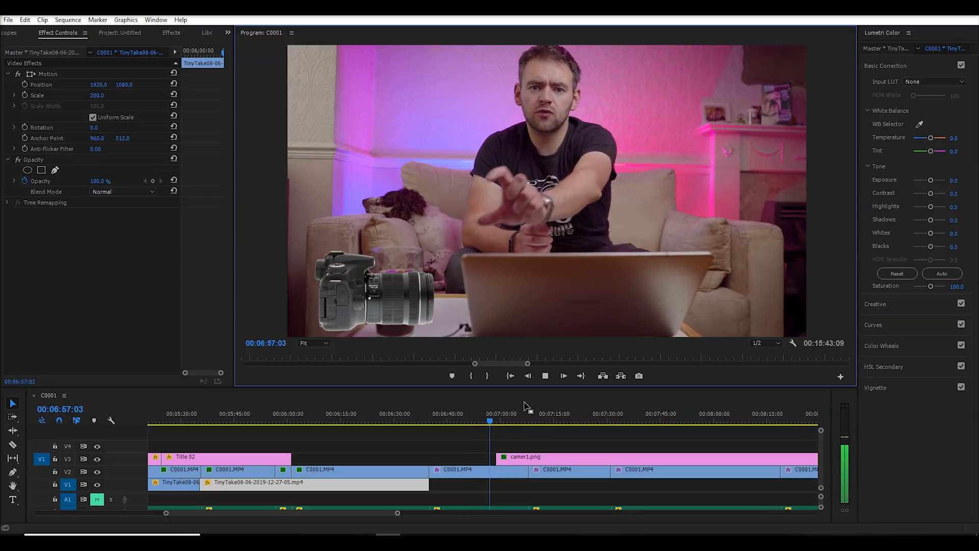
pyautogui.click(561, 376)
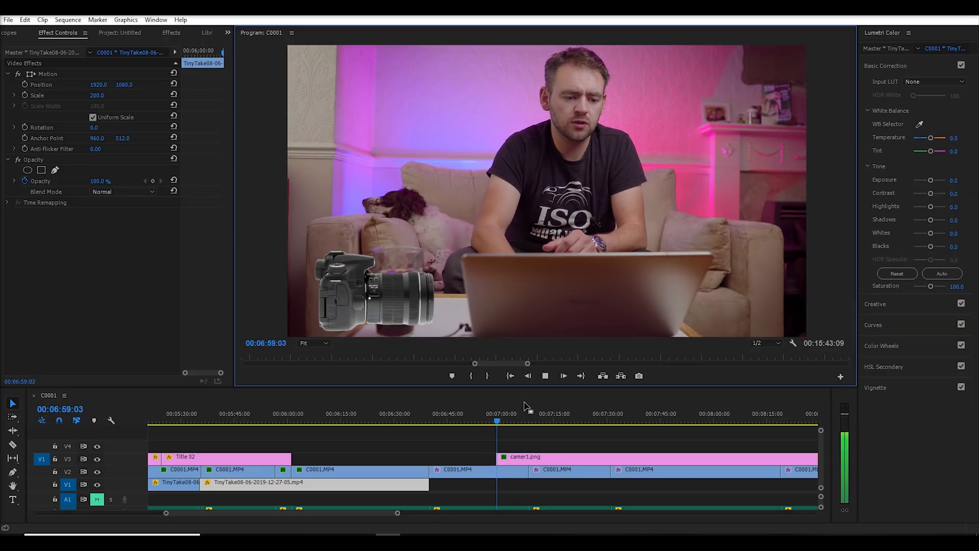
pyautogui.click(8, 19)
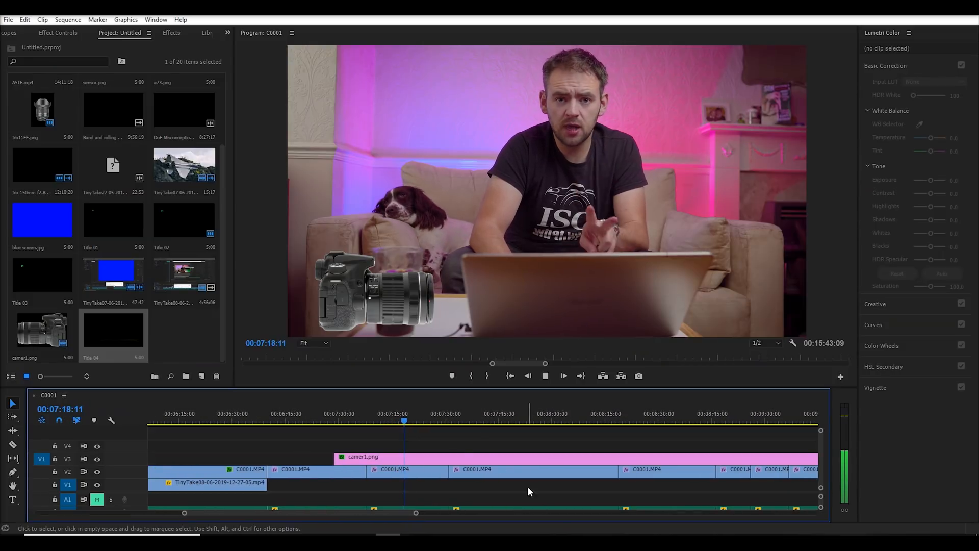
pyautogui.click(544, 375)
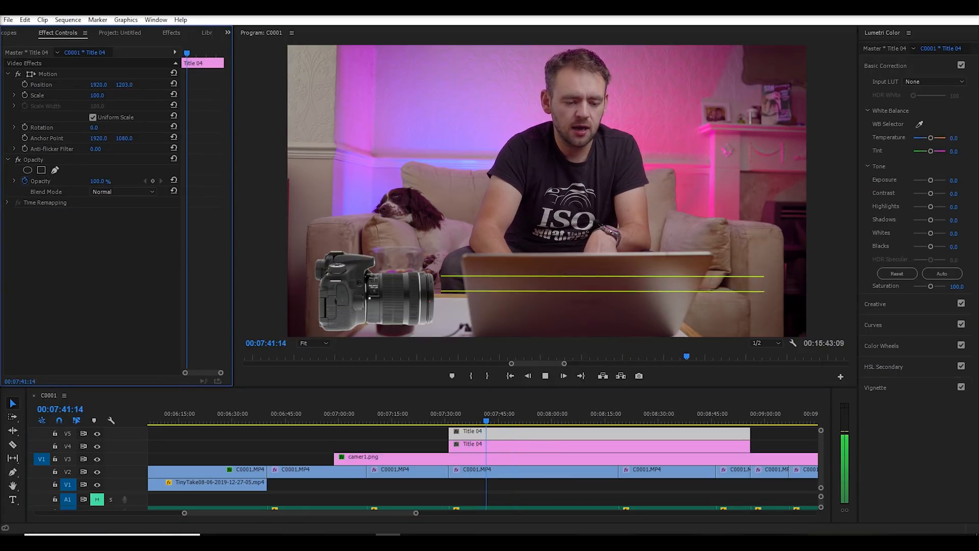
# - Stack Title 04 on V4 and V5 over camer1.png so two yellow lines cross the frame
pyautogui.click(562, 375)
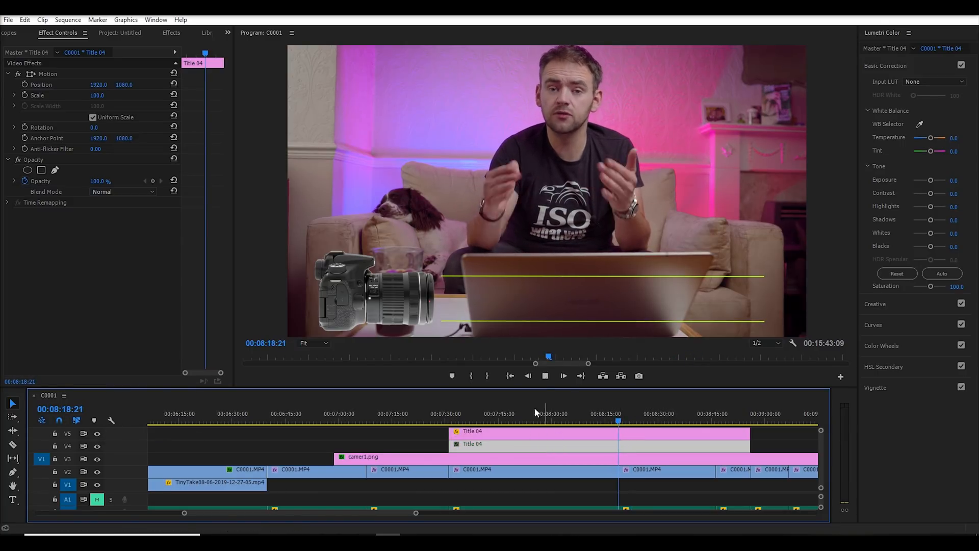
# - Keyframe Position and Rotation on Title 04, giving one line a -5.0 rotation so the lines cross
pyautogui.click(562, 375)
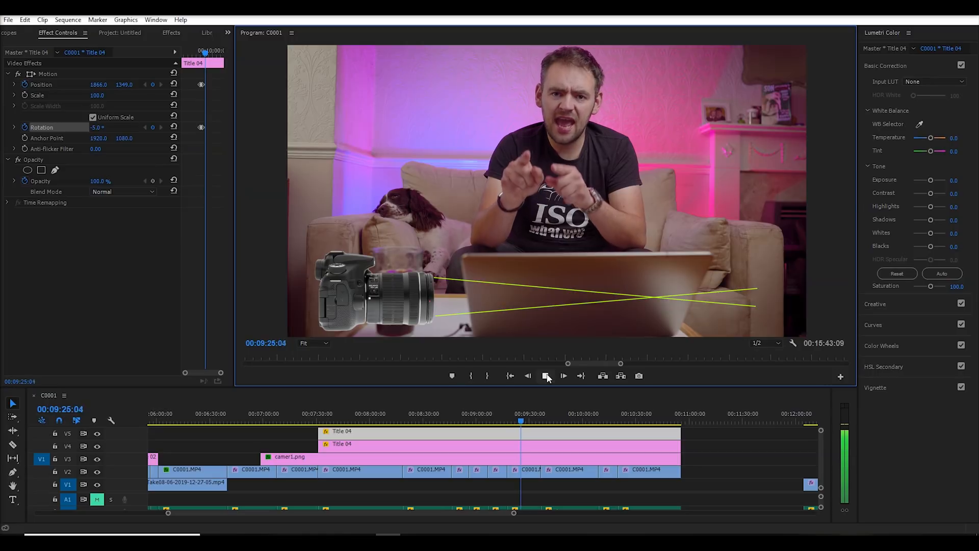
# - Review playback around 09:13 and refine keyframes so the lines form an X at the lens, one rotated 8.0
pyautogui.click(561, 375)
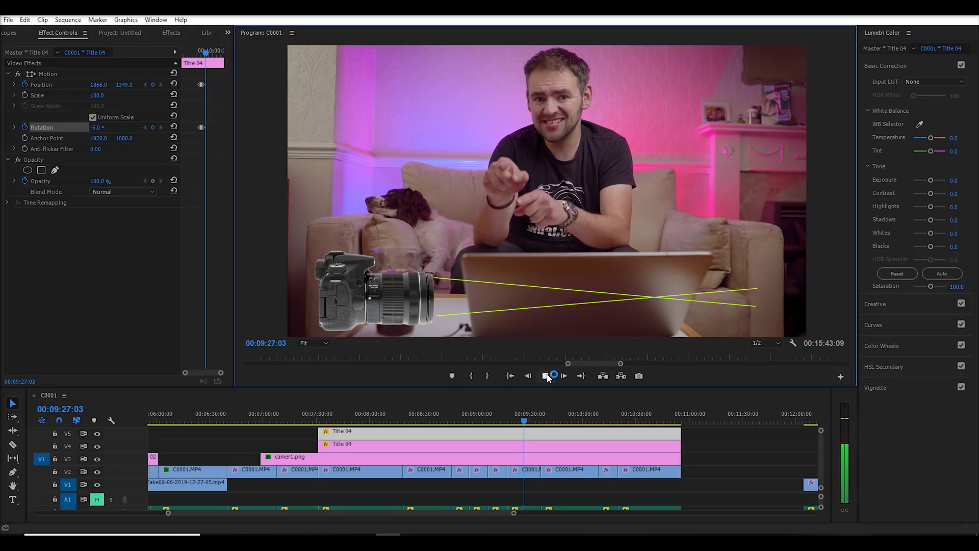
pyautogui.click(561, 375)
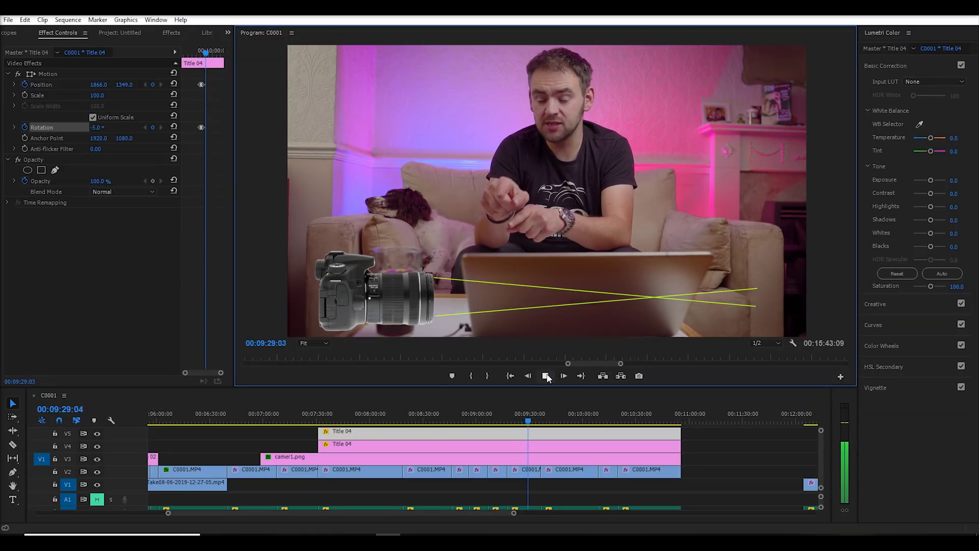
pyautogui.click(553, 376)
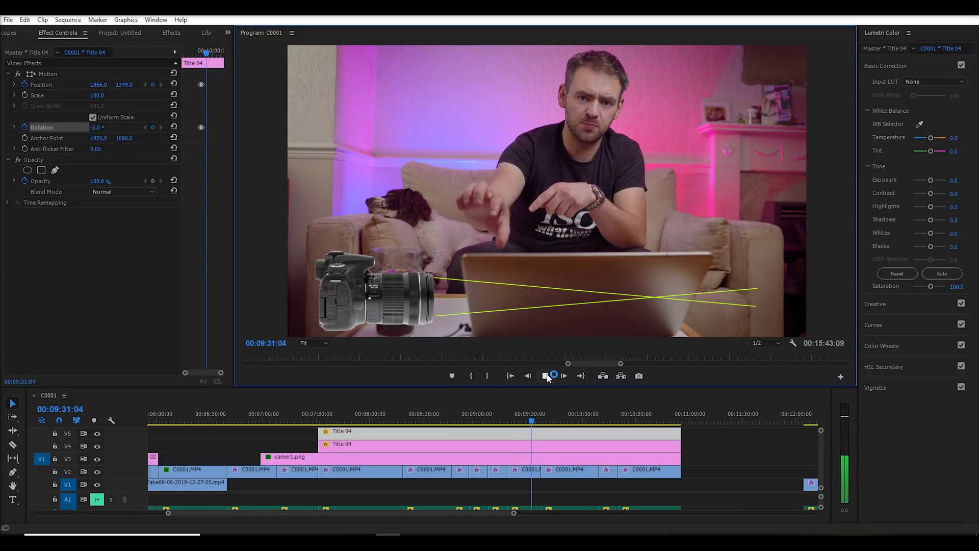
pyautogui.click(563, 376)
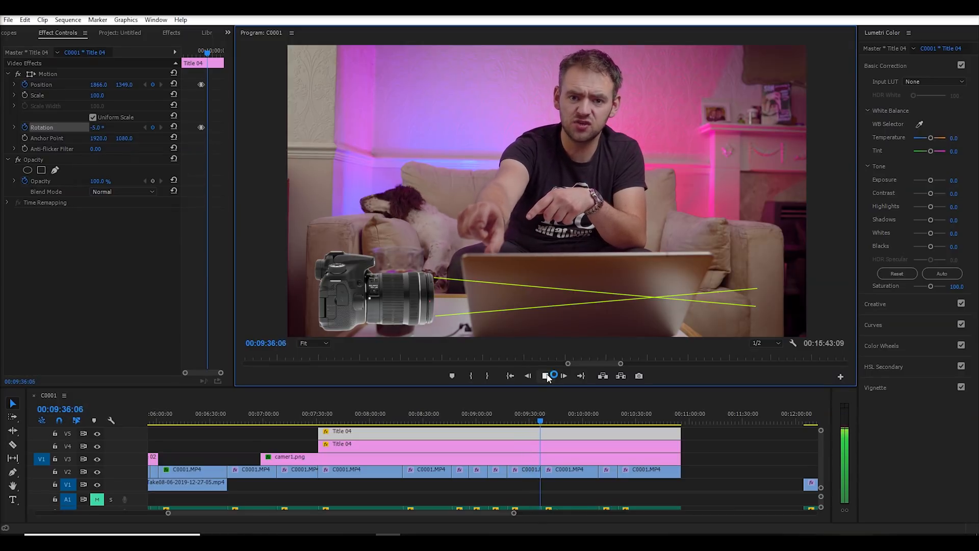
pyautogui.click(563, 375)
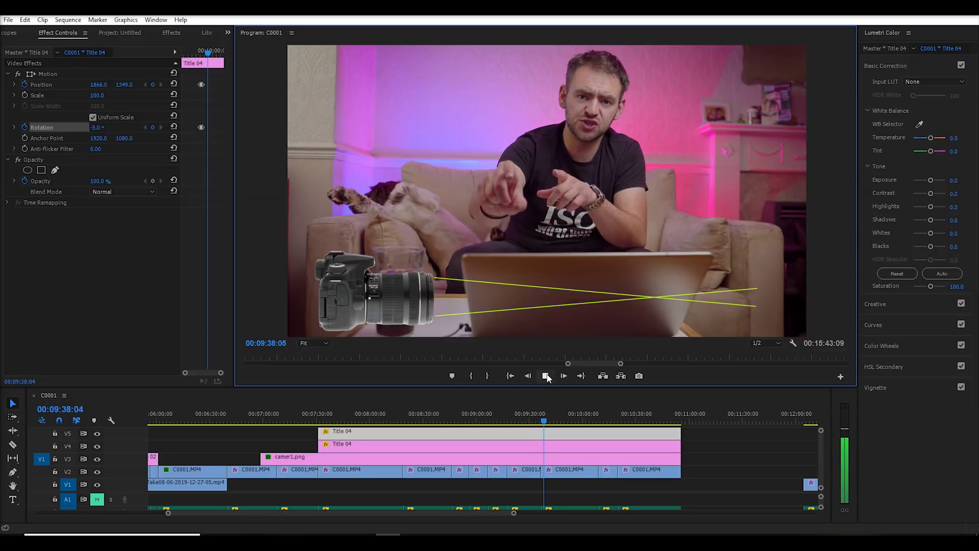
pyautogui.click(563, 375)
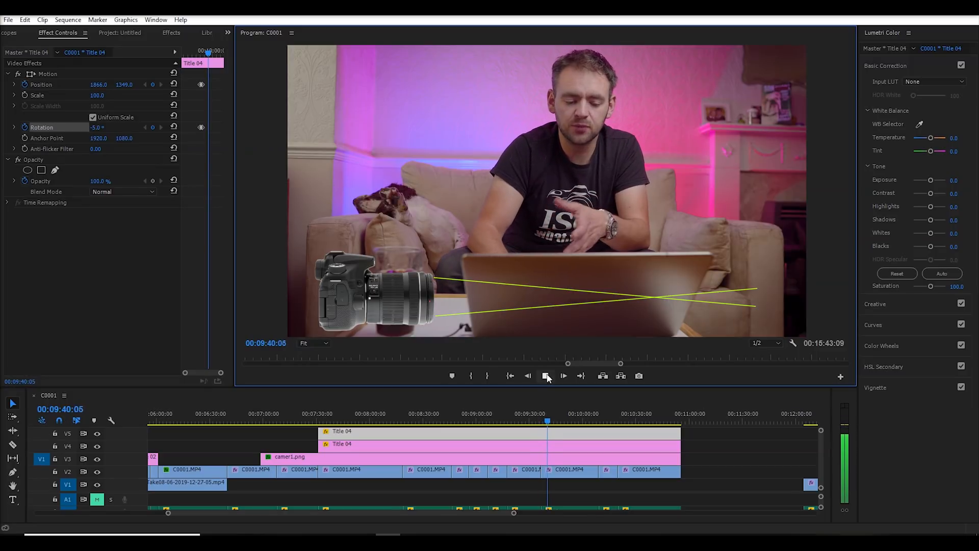
pyautogui.click(546, 375)
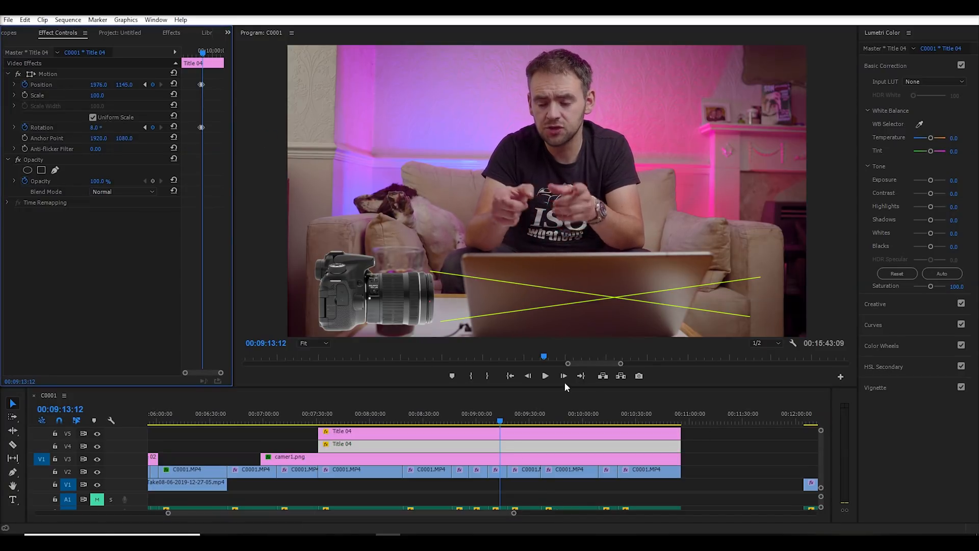
pyautogui.click(545, 375)
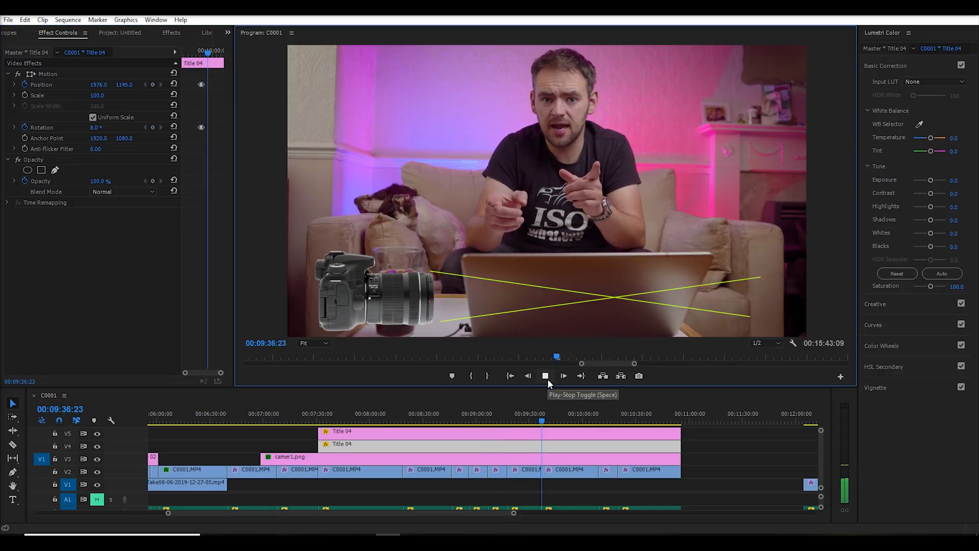
pyautogui.click(545, 375)
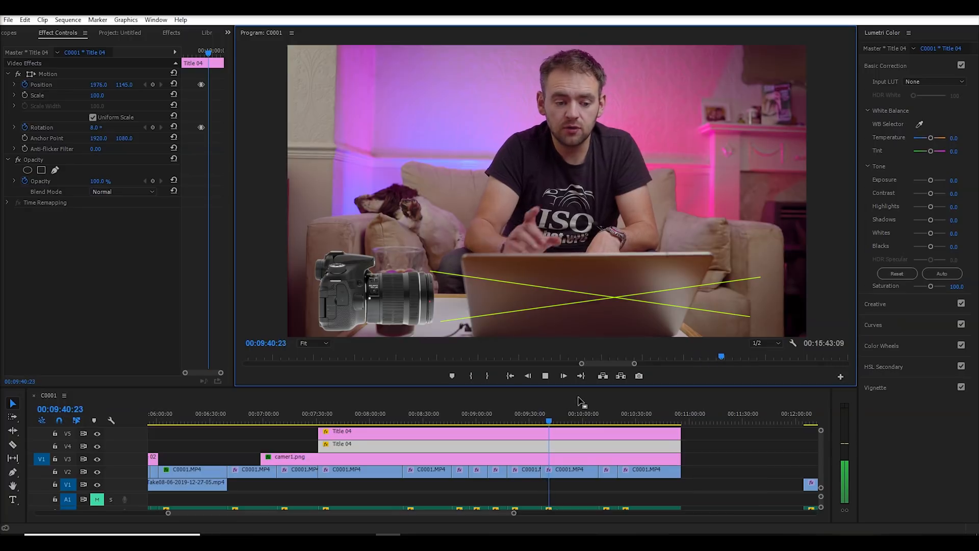
pyautogui.click(544, 375)
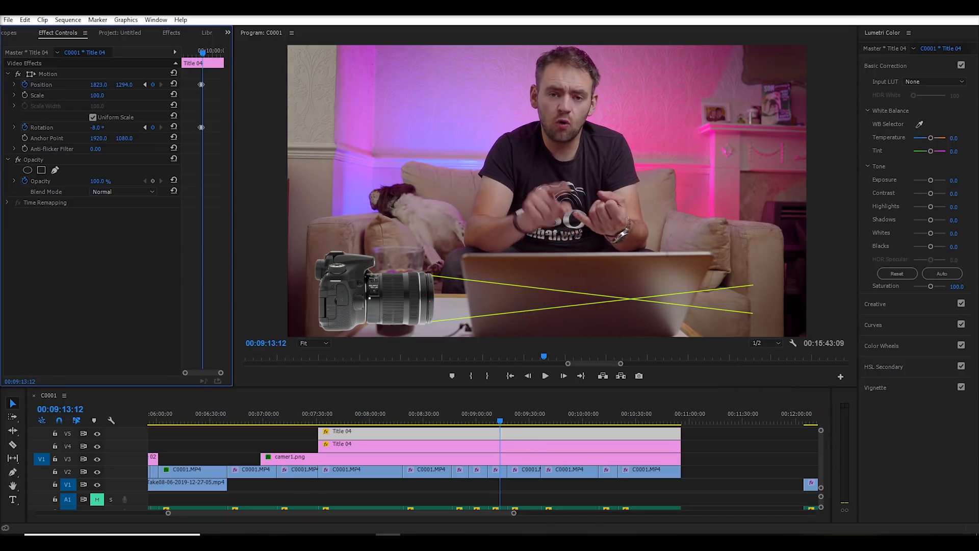
pyautogui.click(572, 413)
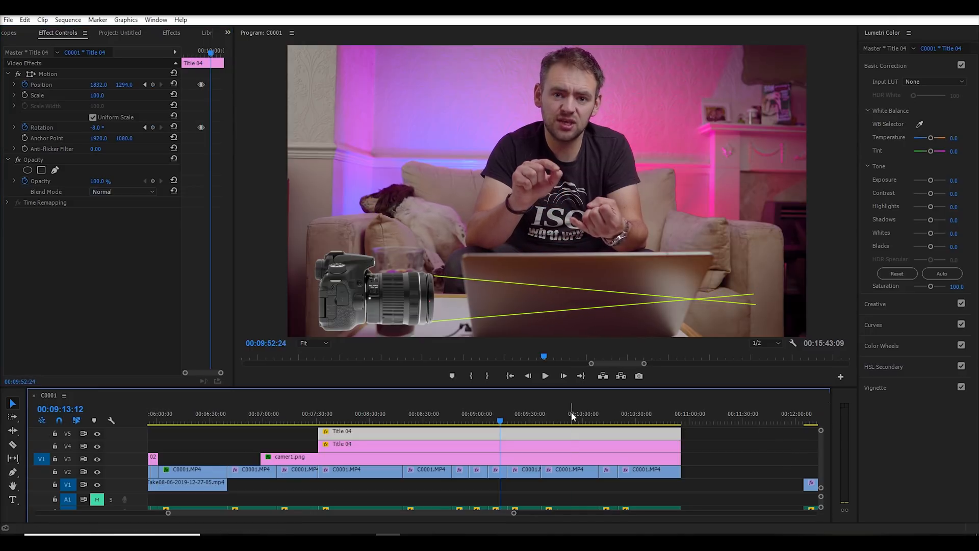
pyautogui.click(545, 376)
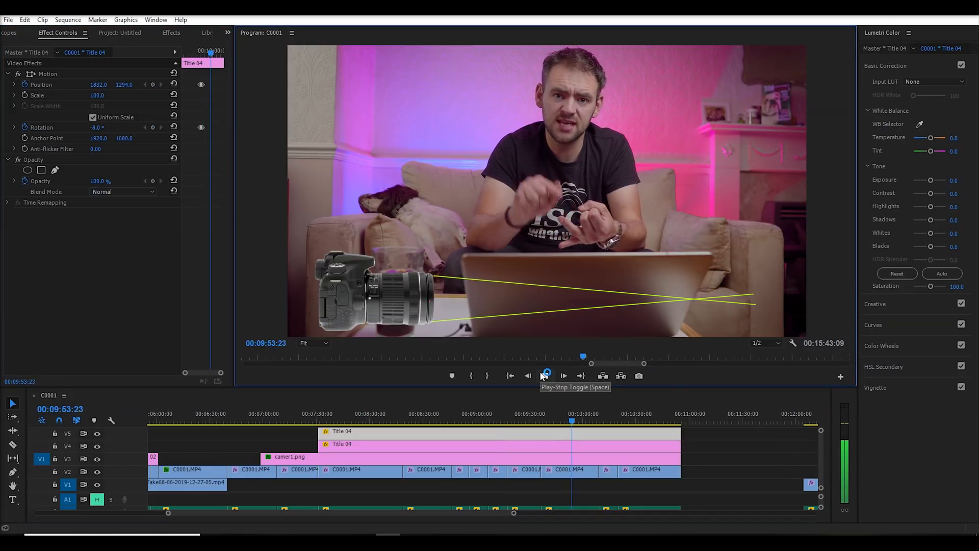
pyautogui.click(544, 376)
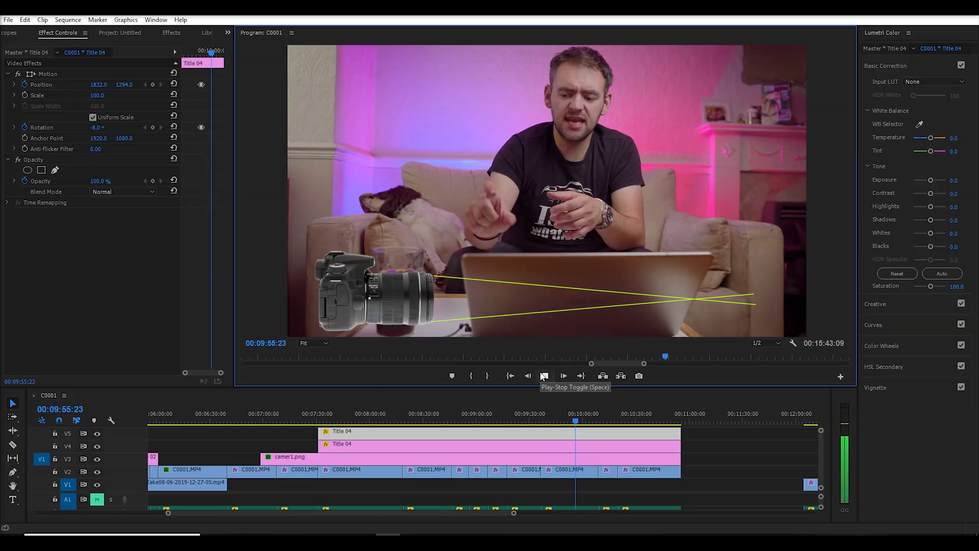
pyautogui.click(543, 376)
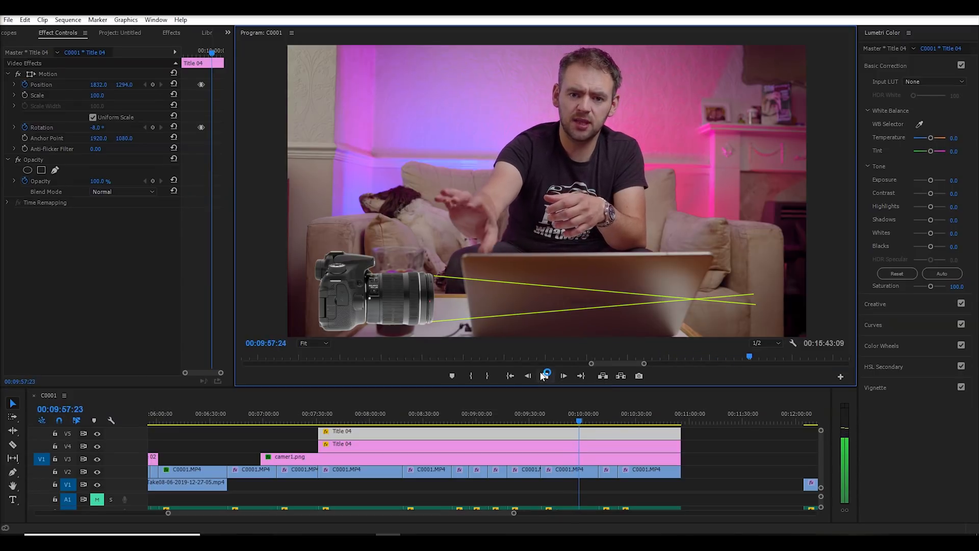
pyautogui.click(563, 376)
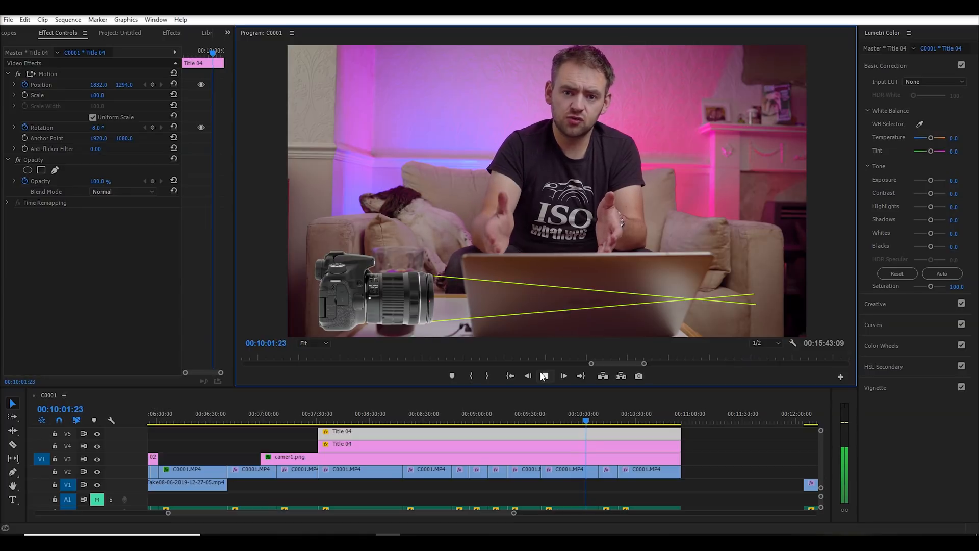
pyautogui.click(561, 376)
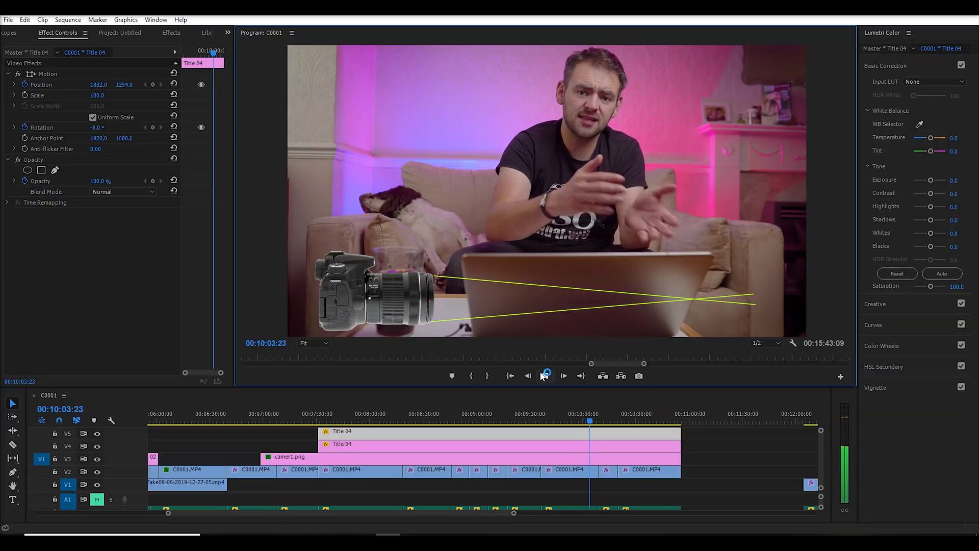
pyautogui.click(562, 375)
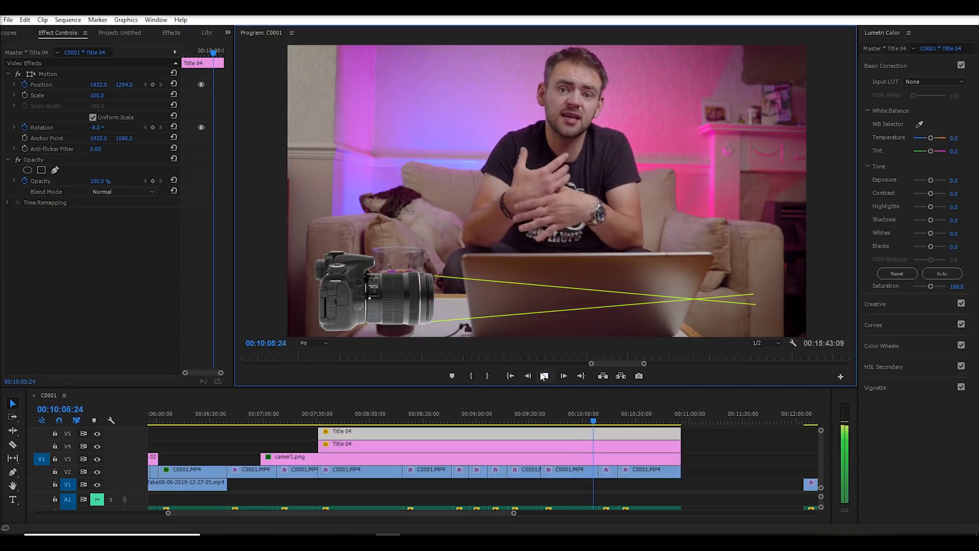
pyautogui.click(561, 375)
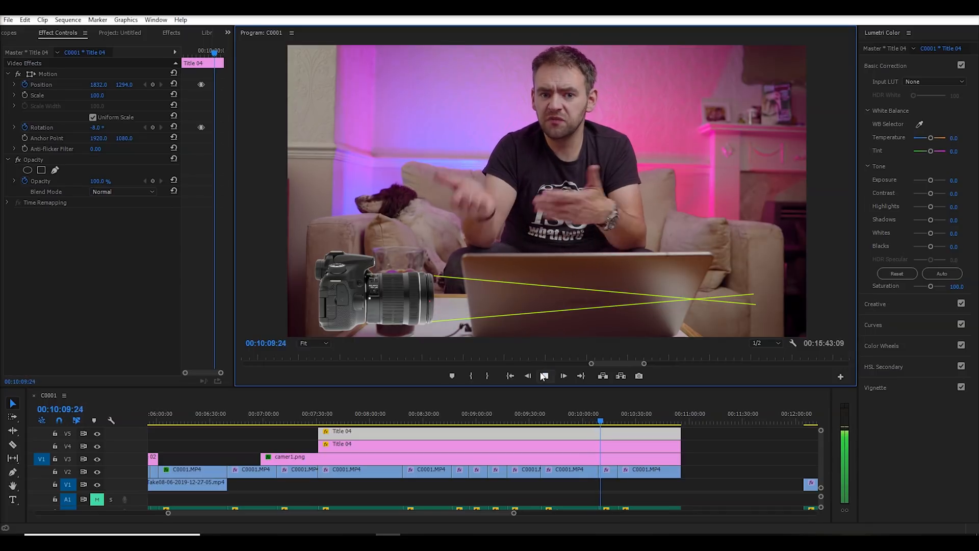
pyautogui.click(561, 376)
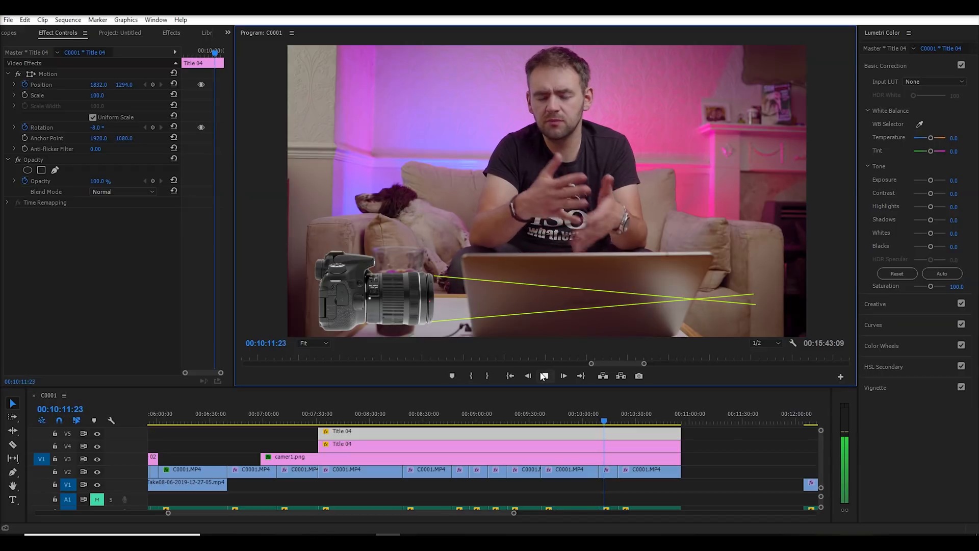
pyautogui.click(545, 376)
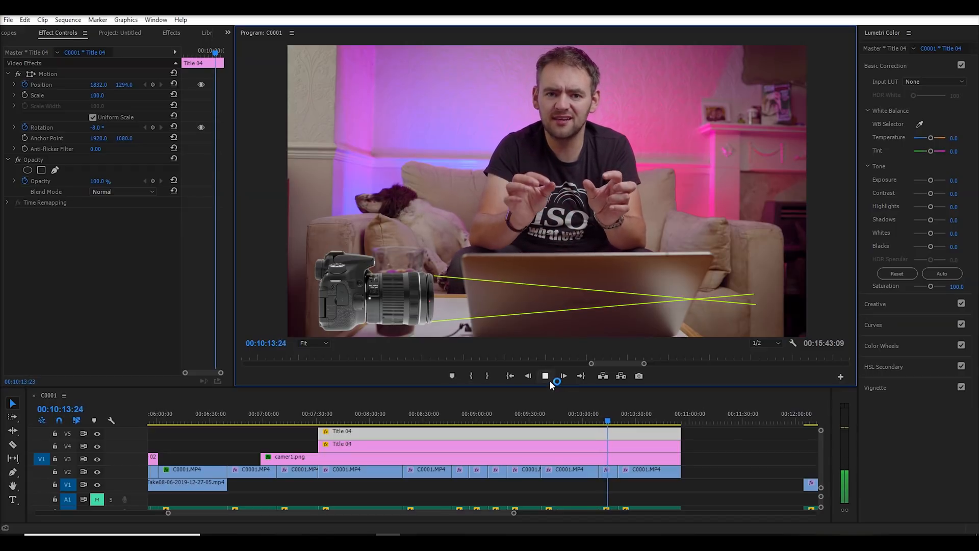
pyautogui.click(545, 375)
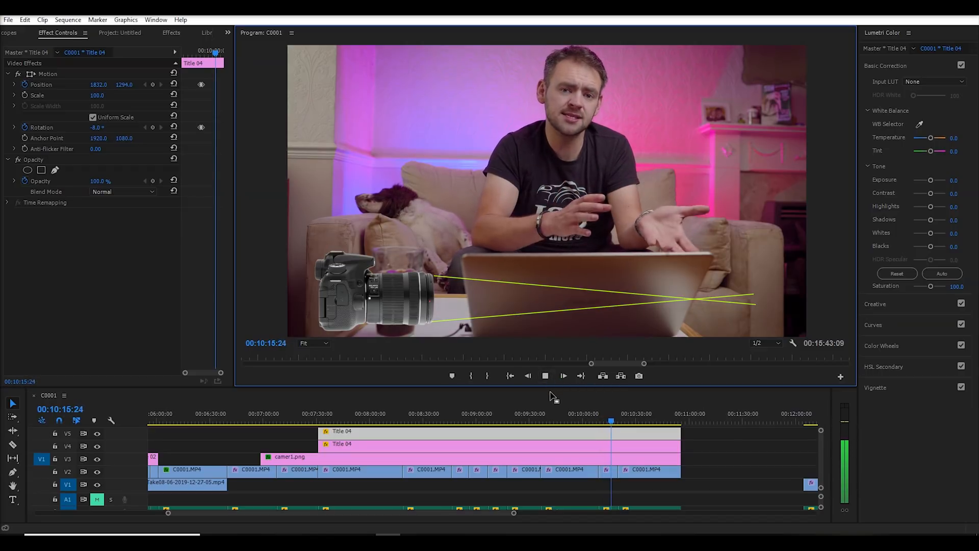